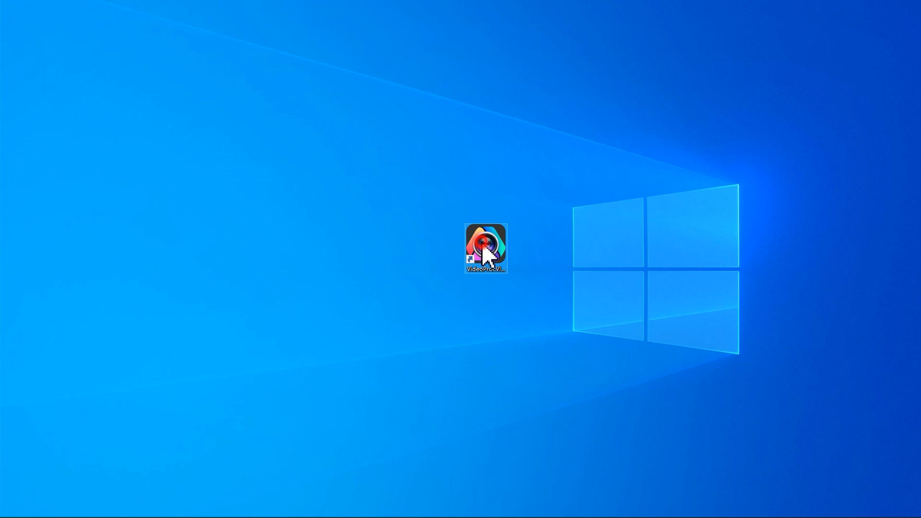
Step: Launch VideoProc Vlogger and enter a custom project resolution of Width 1080, Height 1350
double_click(482, 249)
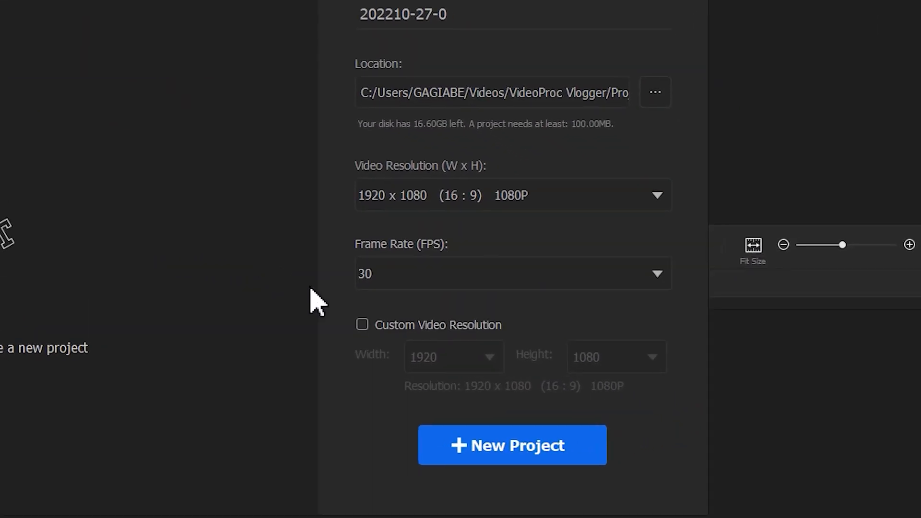
click(363, 325)
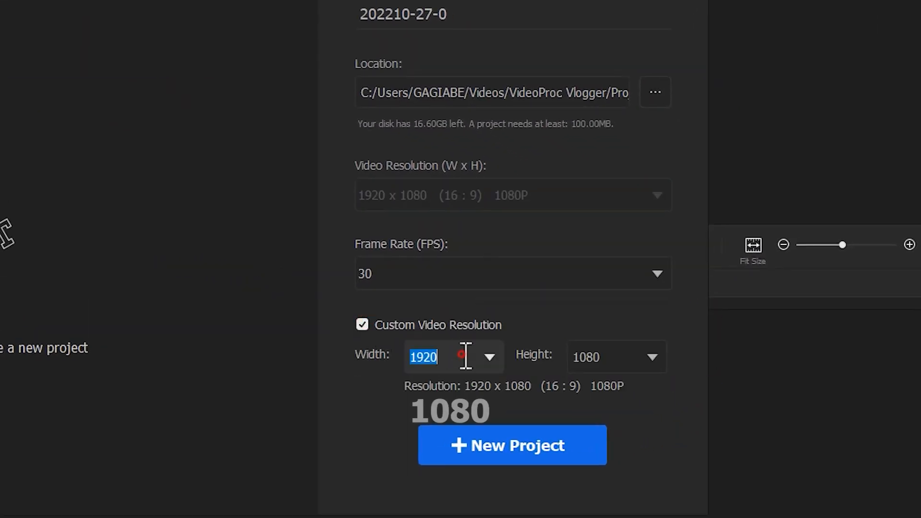
text(1080)
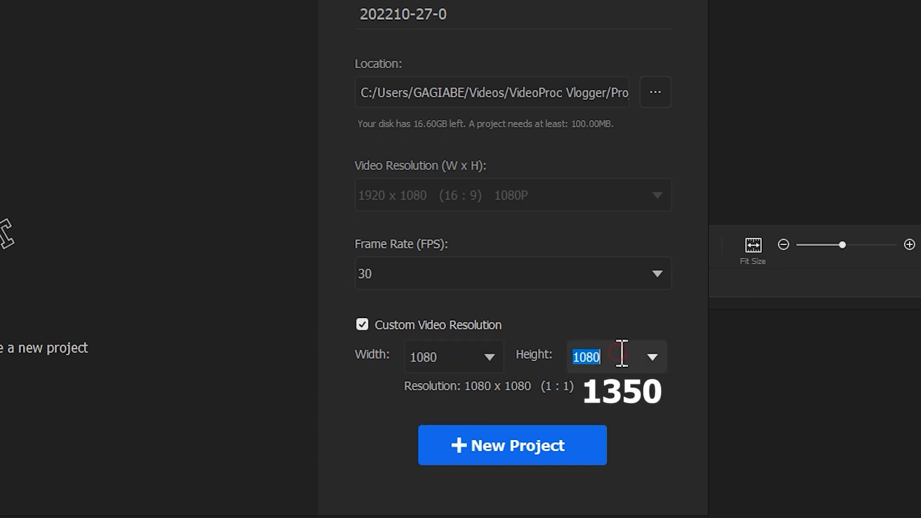
text(1350)
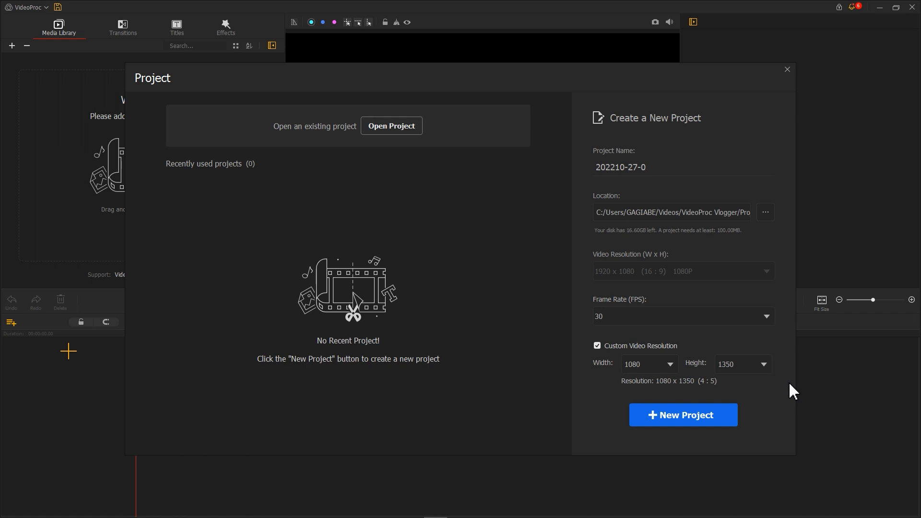
Step: Create the 4:5 project, put the snowy portrait clip on the video track and scale it to fill the frame
click(683, 415)
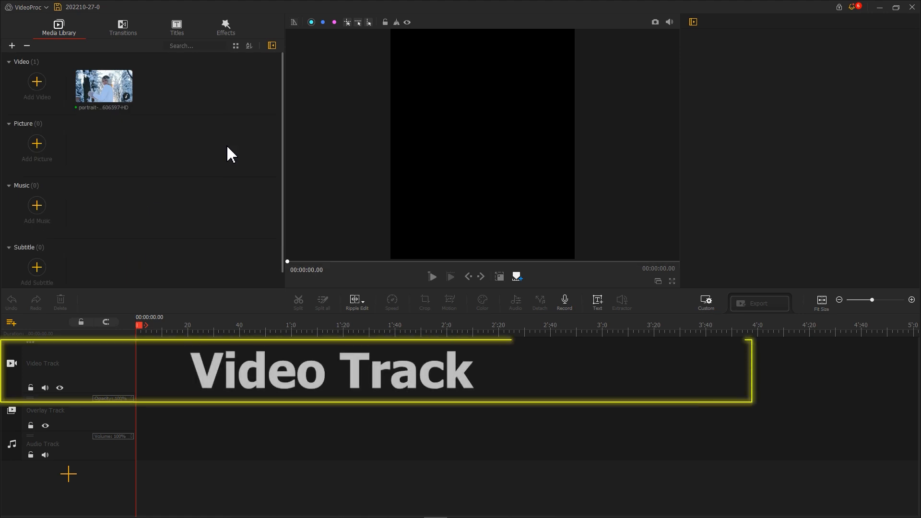
drag(104, 86, 123, 128)
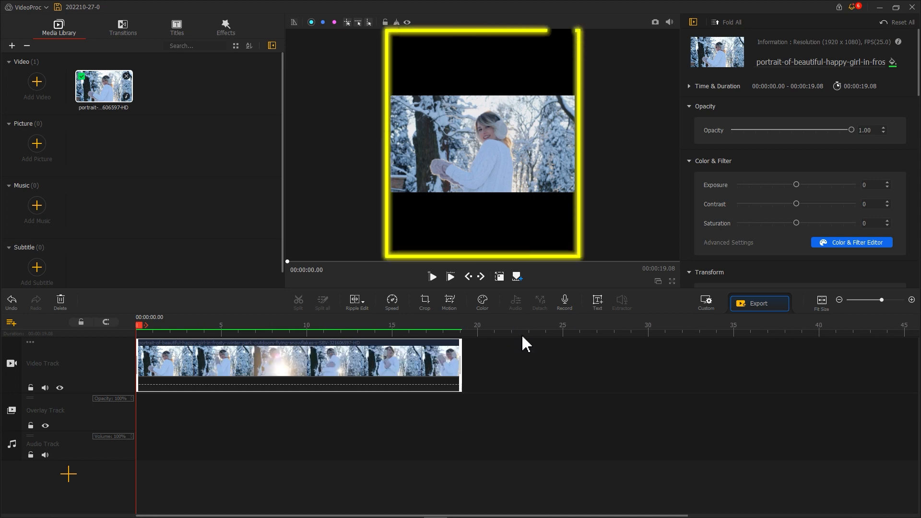
mouse_move(552, 322)
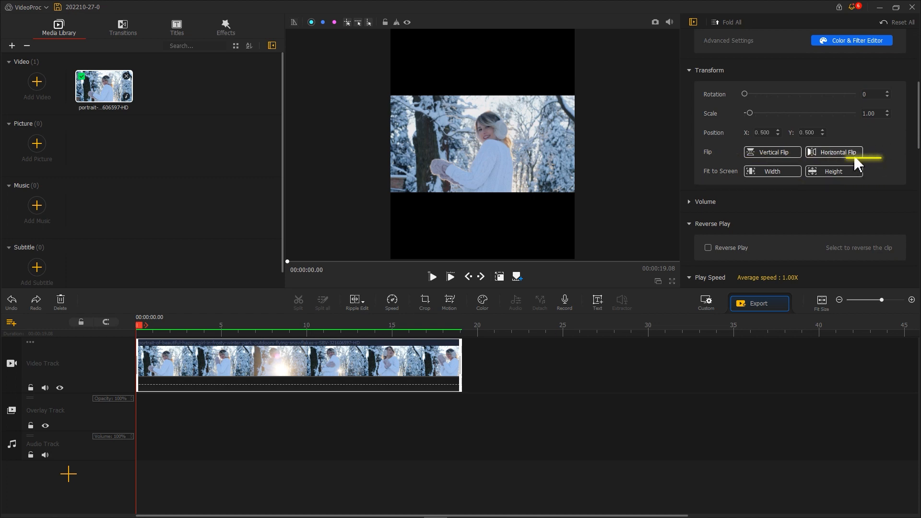
click(834, 171)
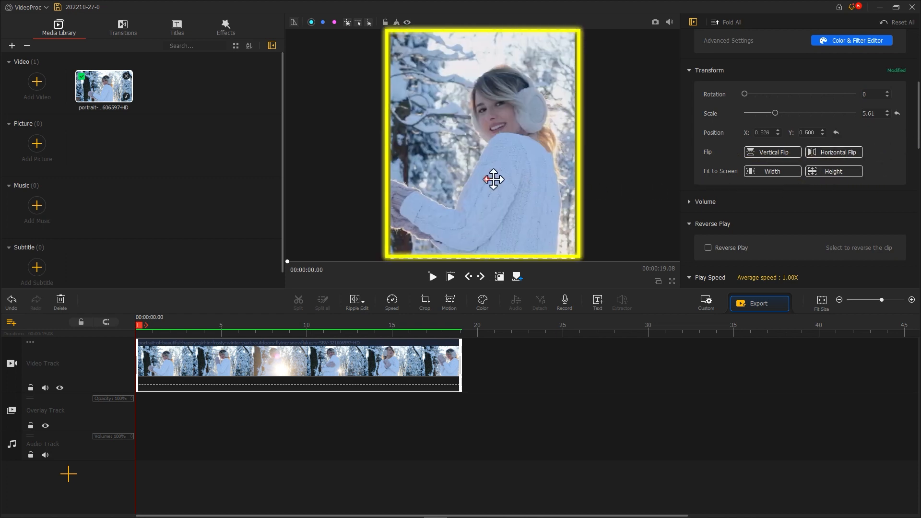
drag(493, 180, 516, 188)
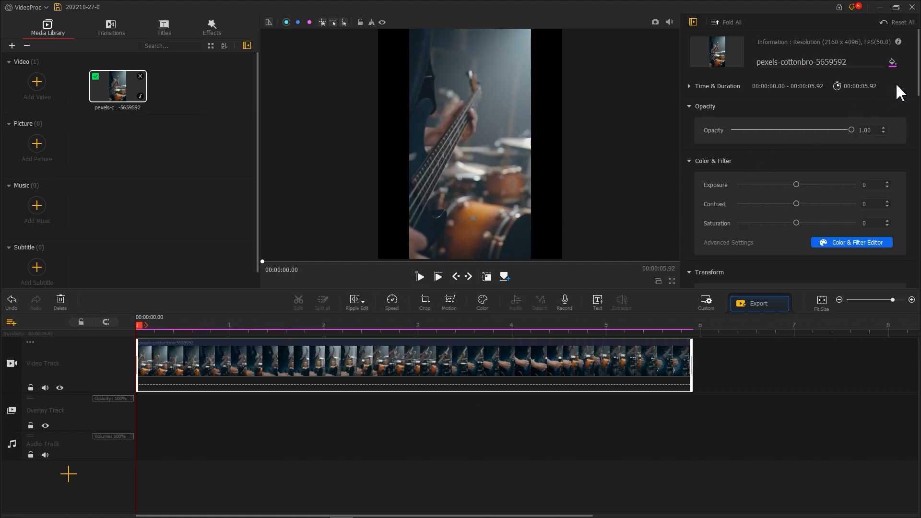
Step: Scale and reposition the guitar clip, then the family dinner clip, so each fills the 4:5 canvas
scroll(down, 3)
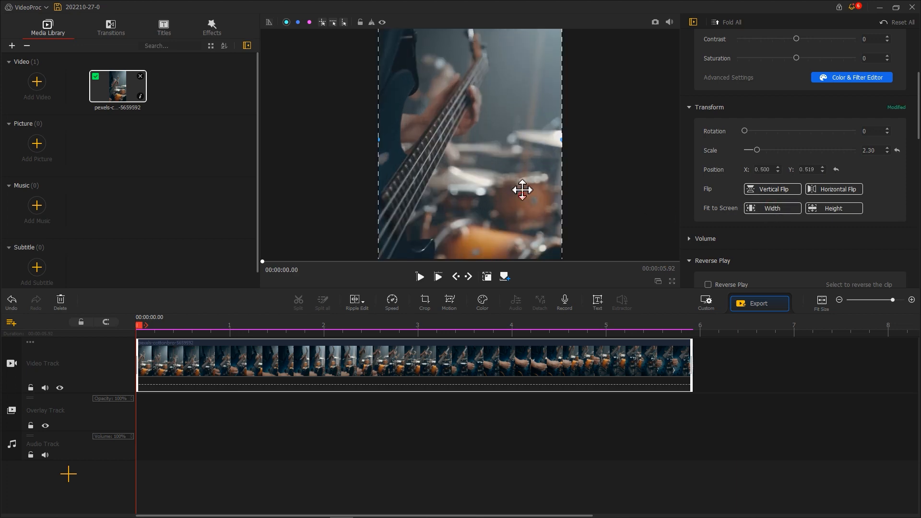
drag(522, 189, 525, 171)
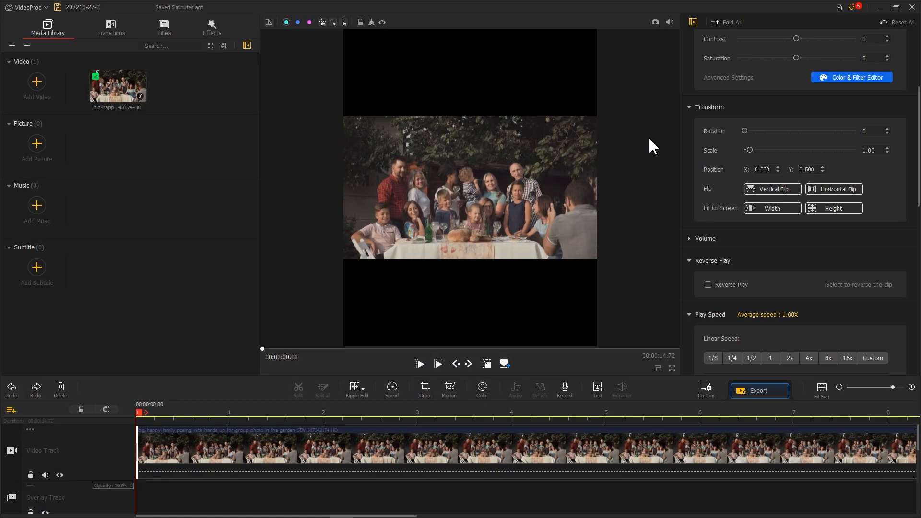
drag(749, 150, 775, 150)
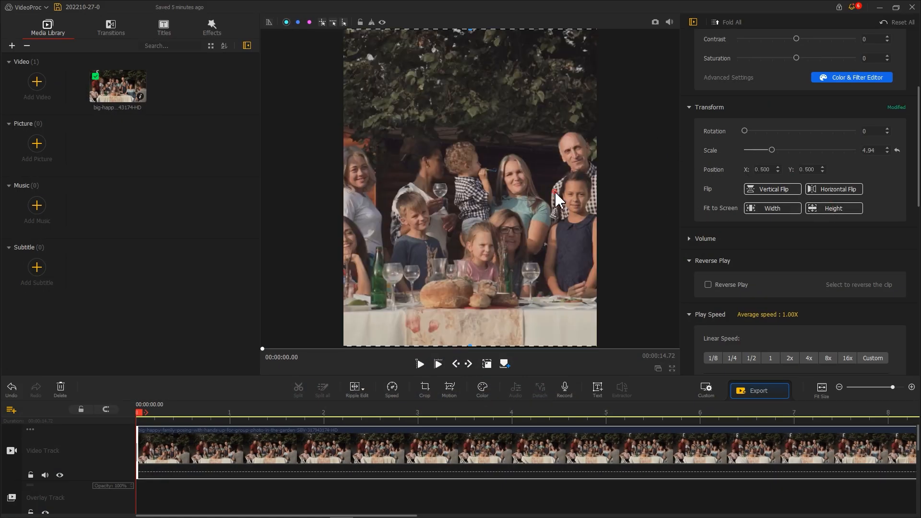
drag(556, 202, 559, 190)
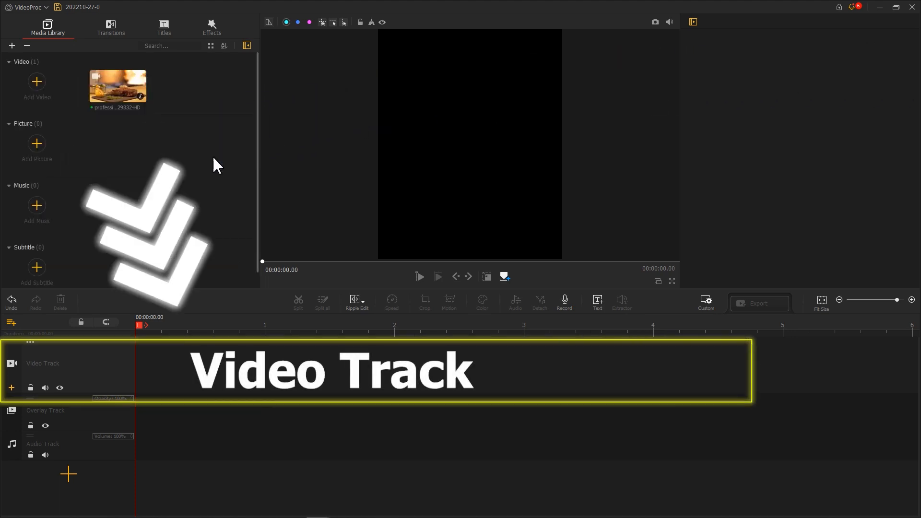
Step: Put the steak clip on the video track and paste a copy of it onto the overlay track
drag(117, 86, 150, 315)
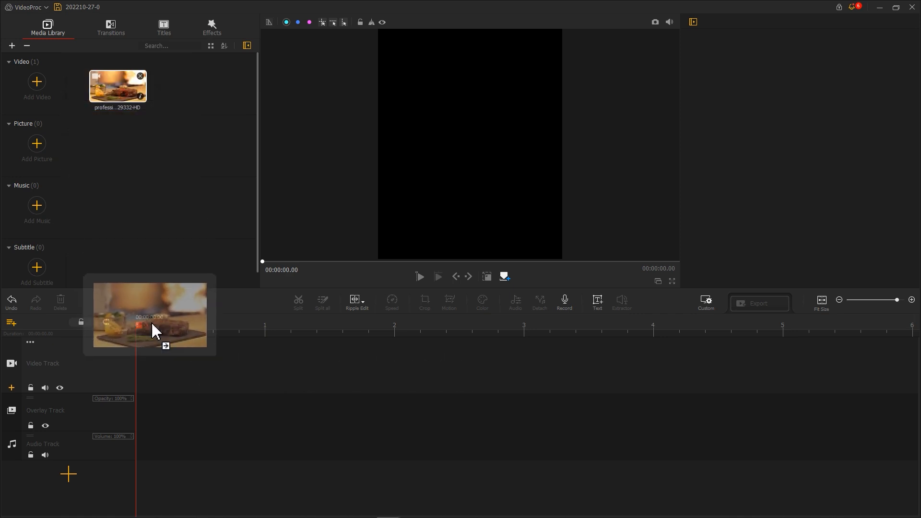
right_click(161, 362)
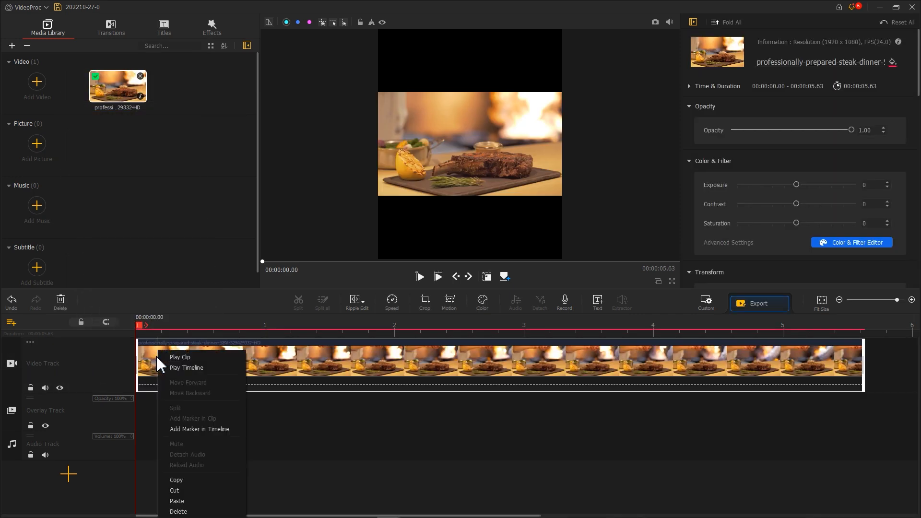
right_click(152, 419)
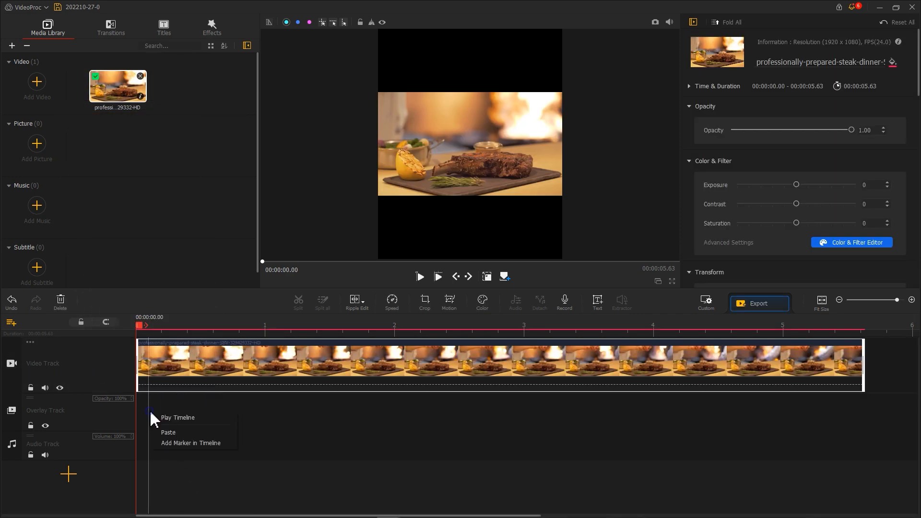
click(168, 432)
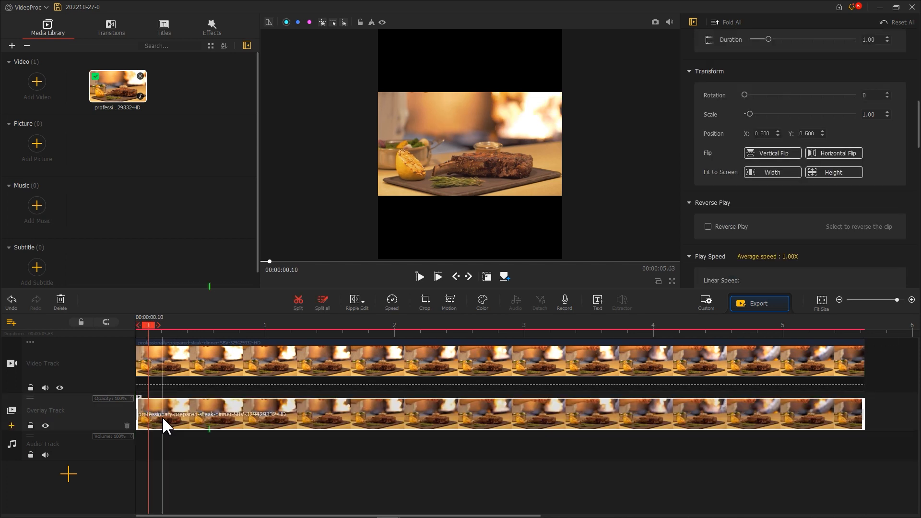
Step: Raise the background steak clip's Transform Scale to about 4.94 so it fills the frame
click(172, 370)
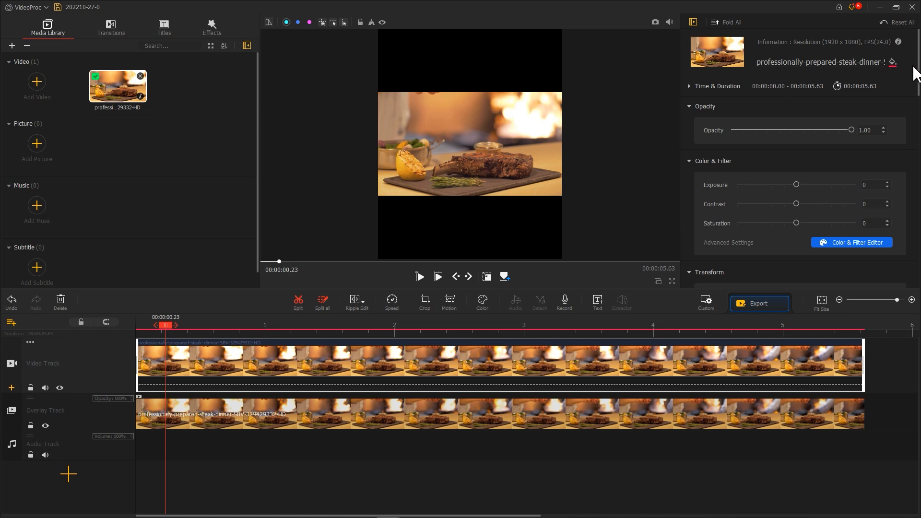
scroll(down, 3)
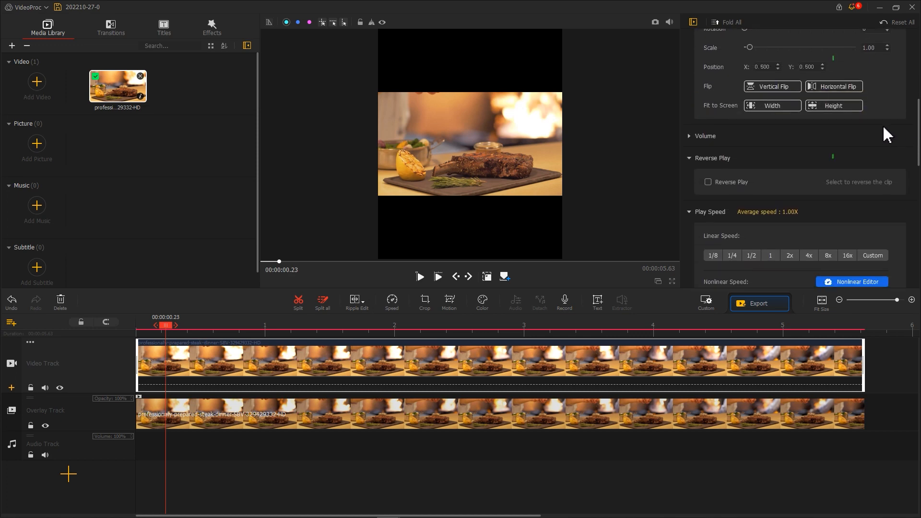
click(834, 106)
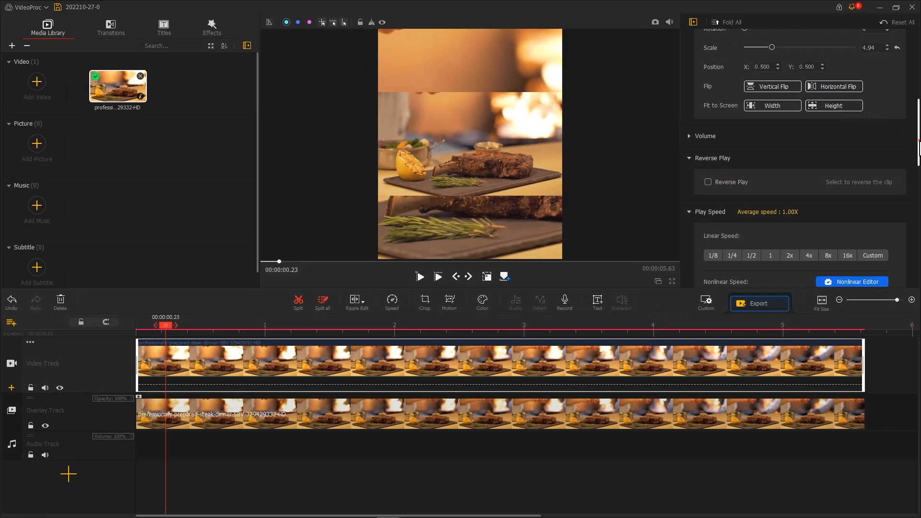
Step: Enable Image Denoising on the background steak clip and raise the Coefficient and Edge Threshold sliders
scroll(down, 3)
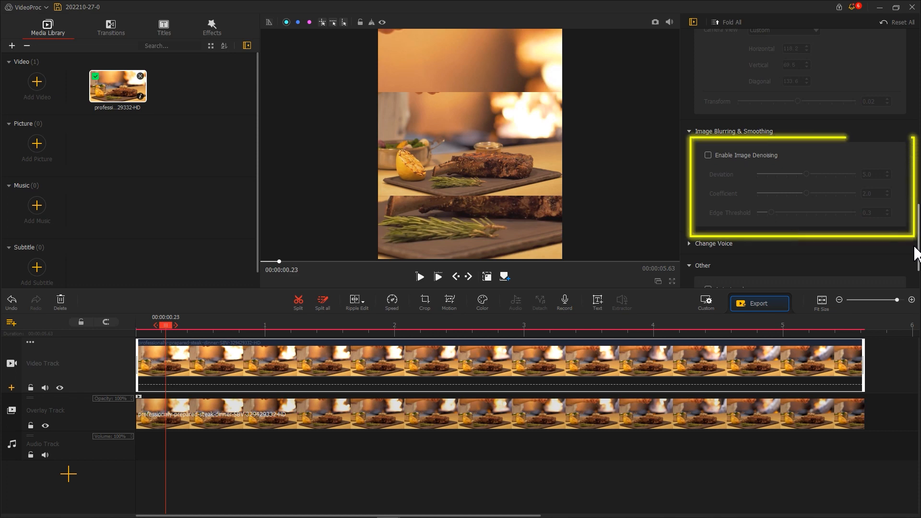
click(707, 155)
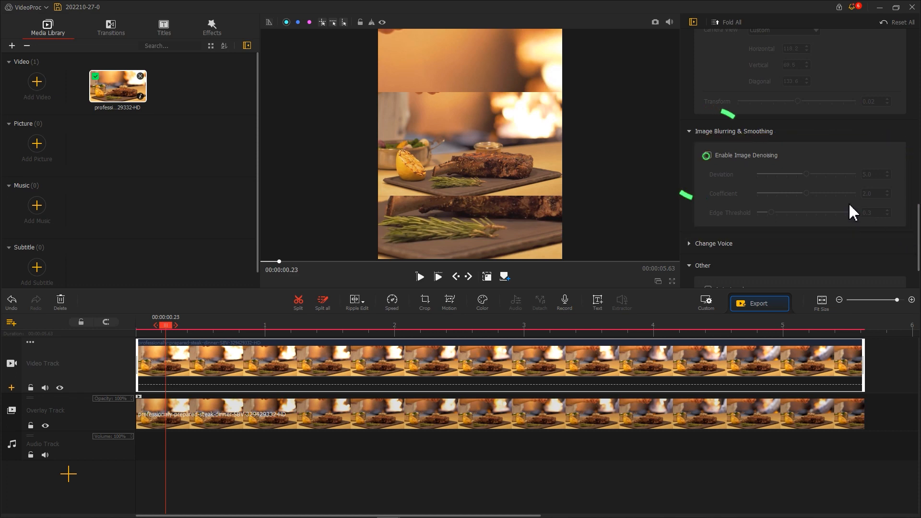
click(708, 155)
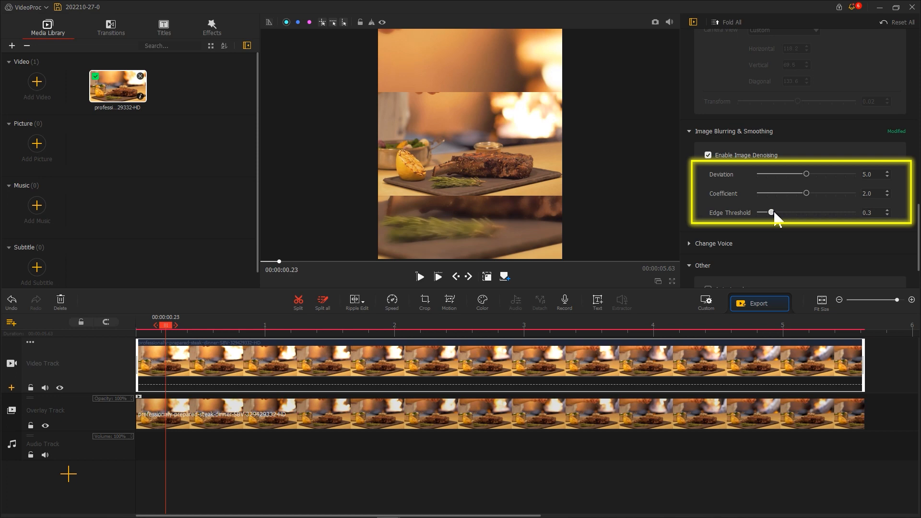
drag(771, 212, 852, 212)
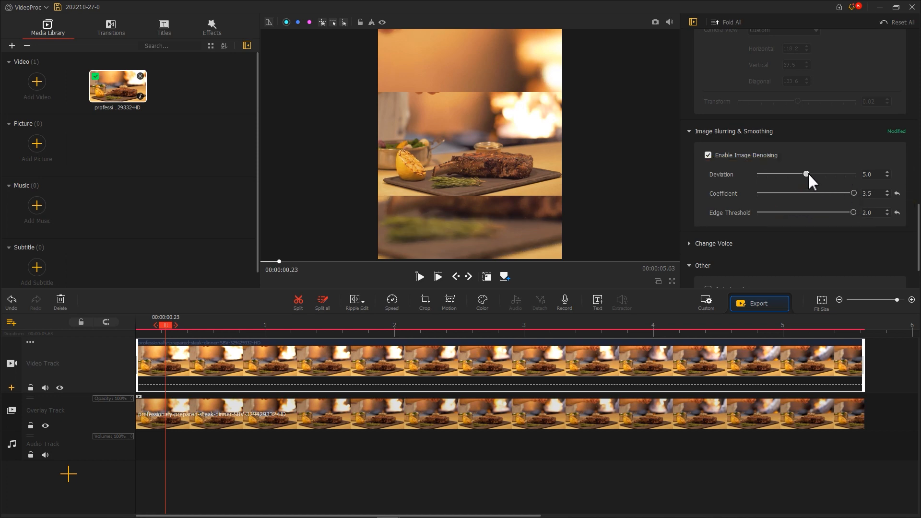
drag(806, 174, 854, 174)
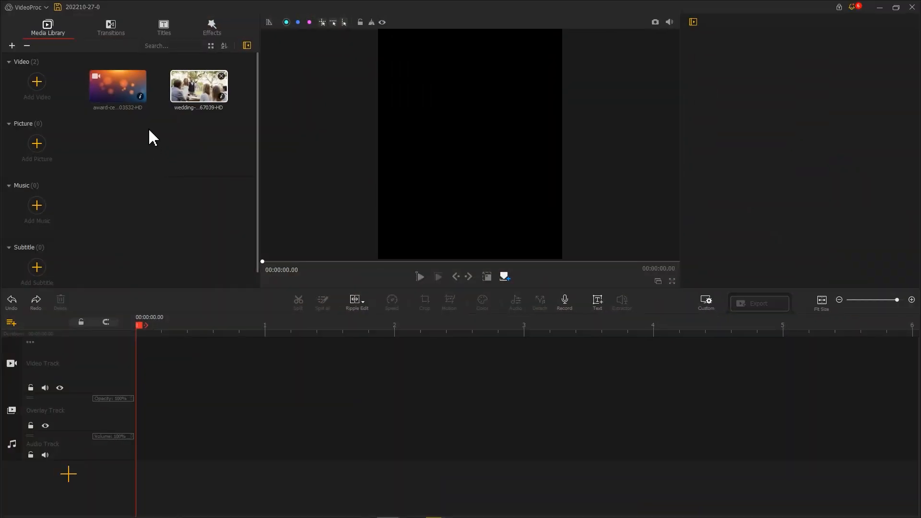
Step: Place the bokeh clip on the video track and set the wedding overlay clip's Scale to 0.25
drag(117, 88, 174, 350)
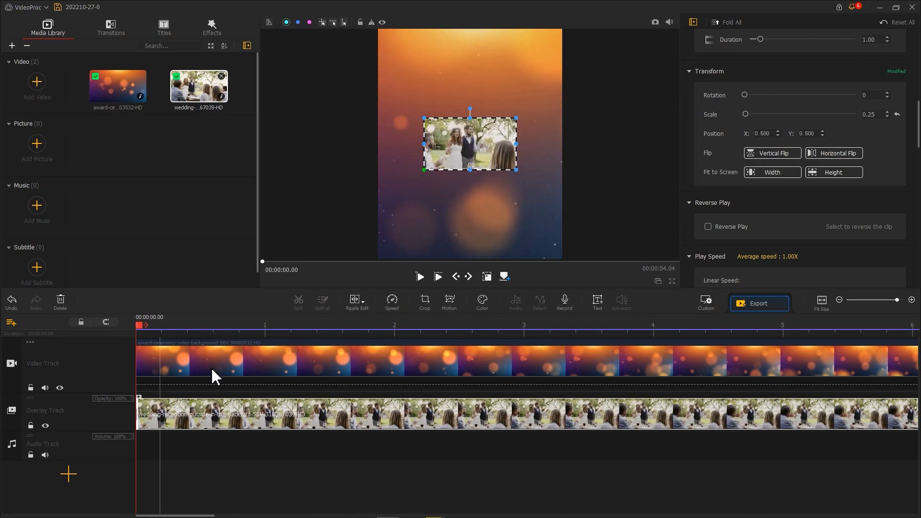
click(772, 172)
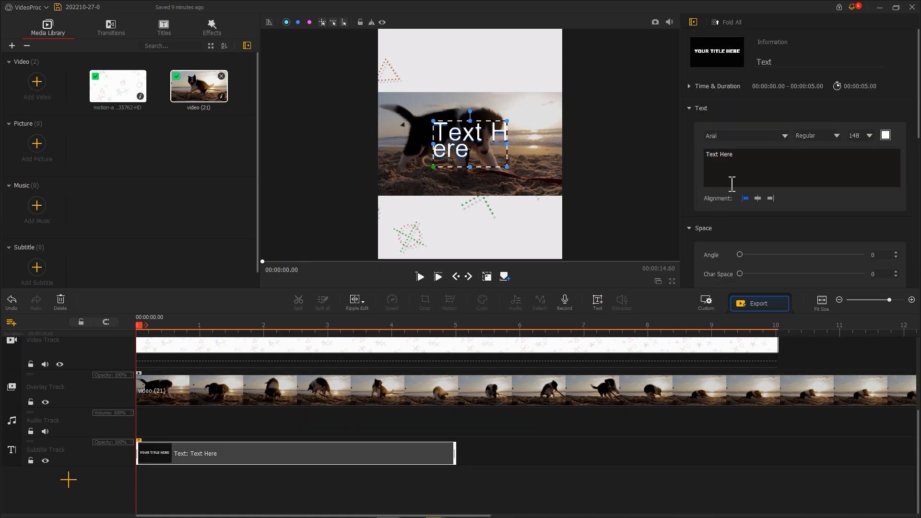
Step: Type the title 'Puppy's Vlog', set it in the bold AdLib WGL4 BT font and colour it orange
text(Puppy's Vlog)
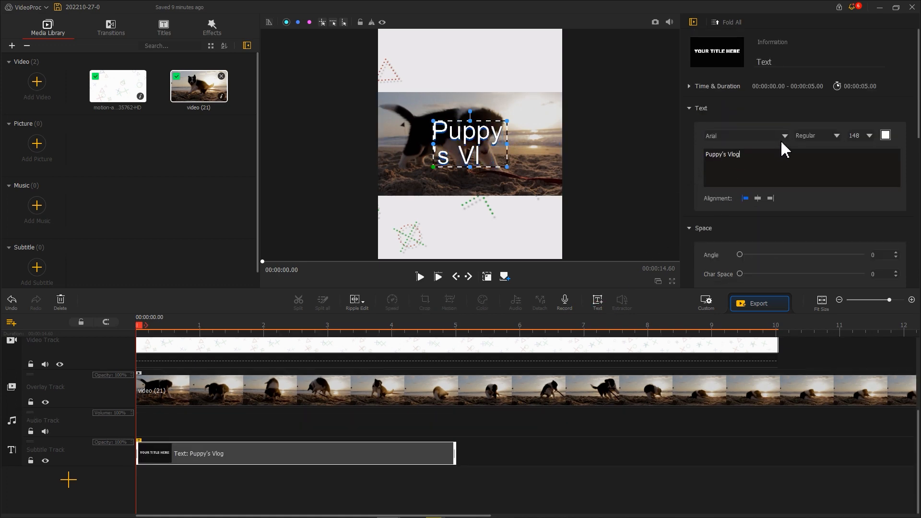
click(747, 136)
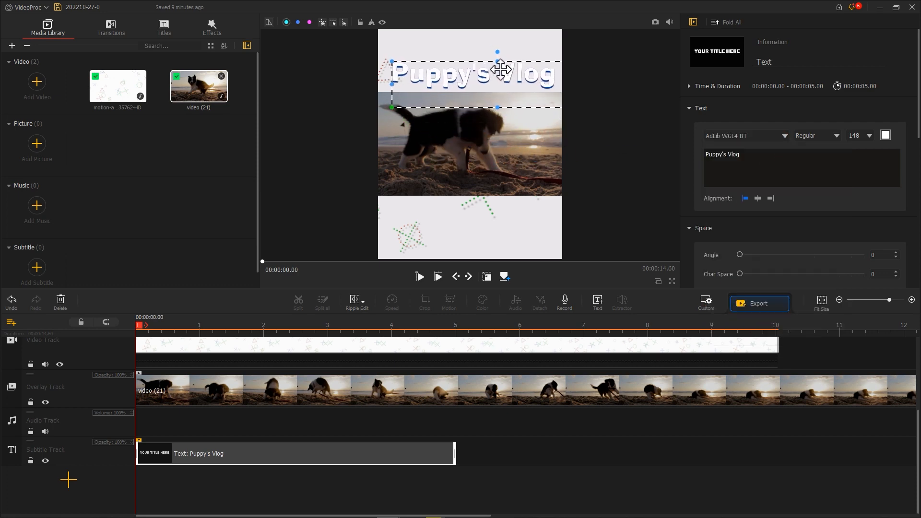
click(885, 134)
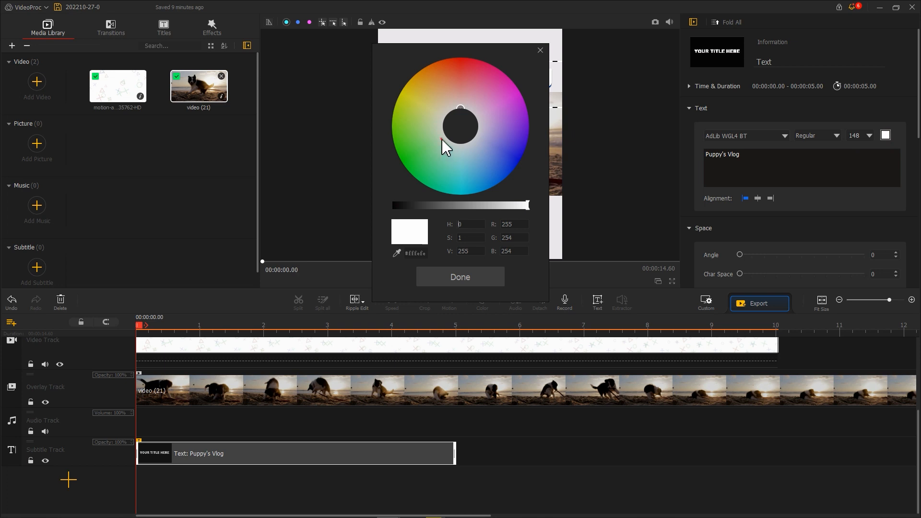
click(461, 277)
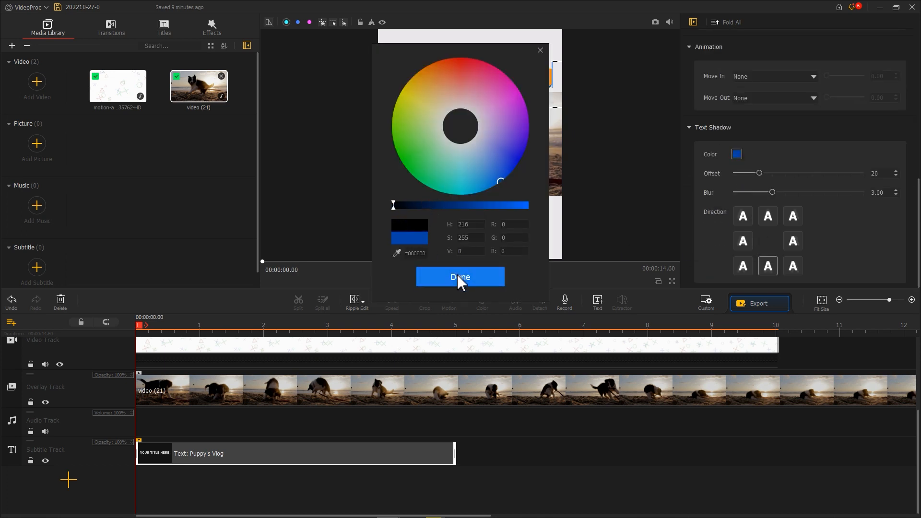
Step: Give the title a black drop shadow and adjust its Text Shadow settings
click(461, 277)
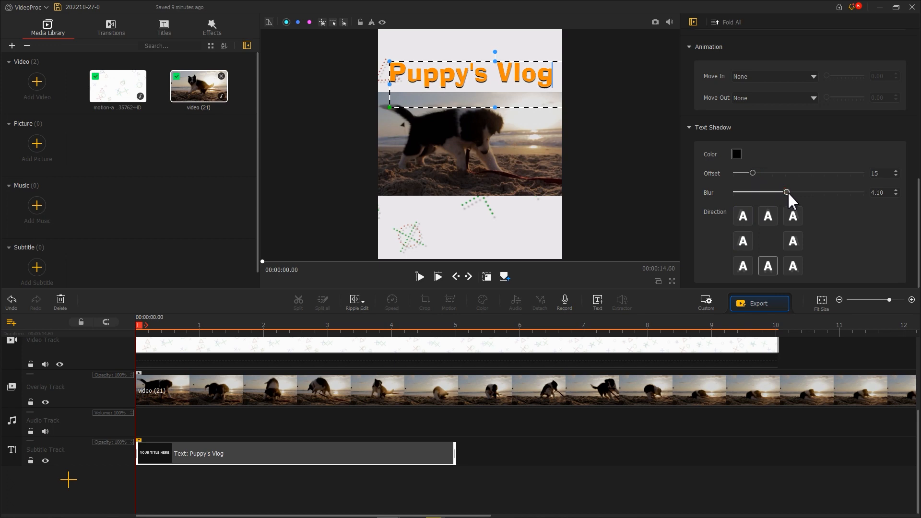
click(793, 265)
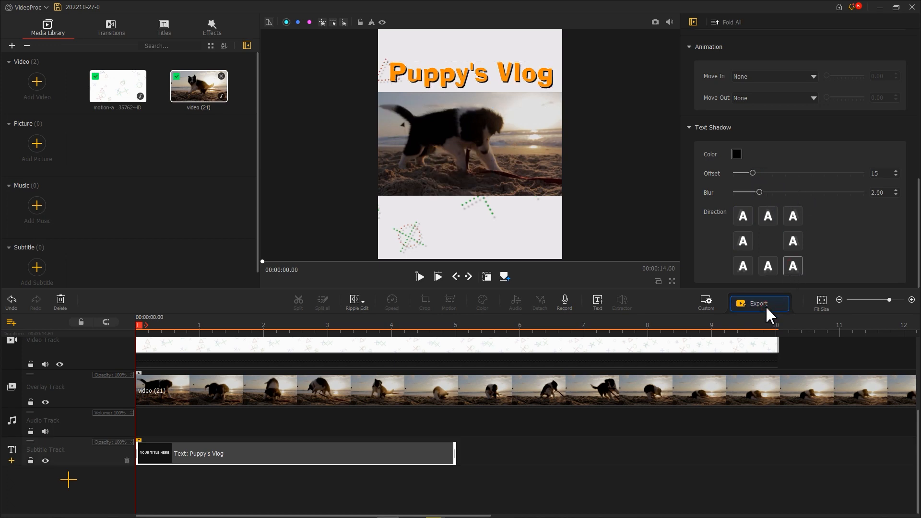
click(758, 303)
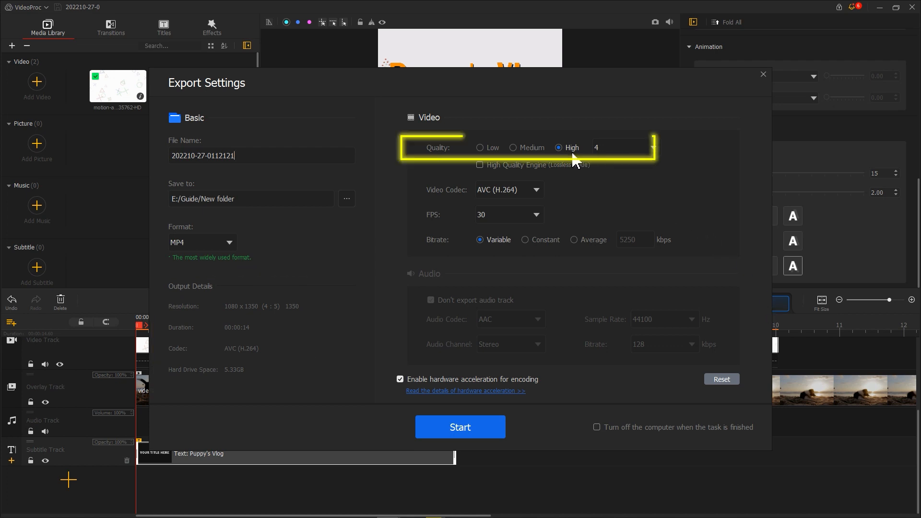
mouse_move(522, 298)
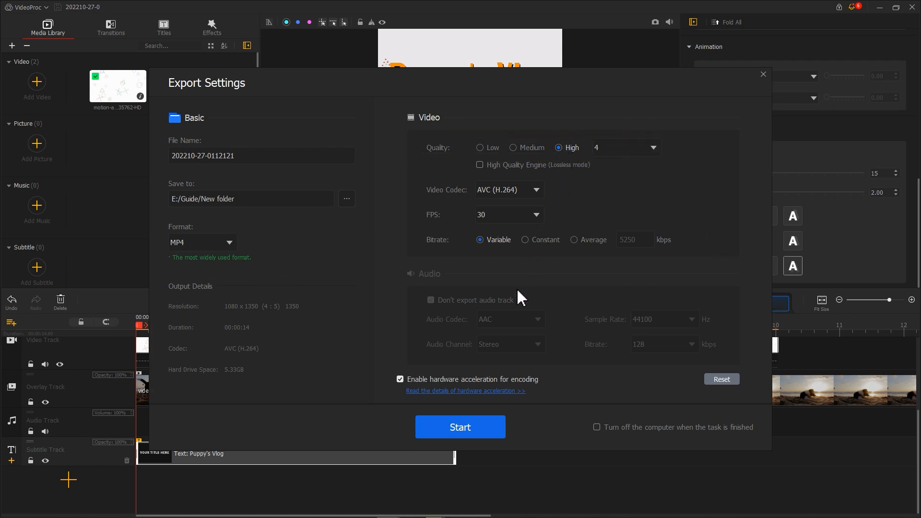
Step: Start exporting the video as a high-quality MP4
click(460, 427)
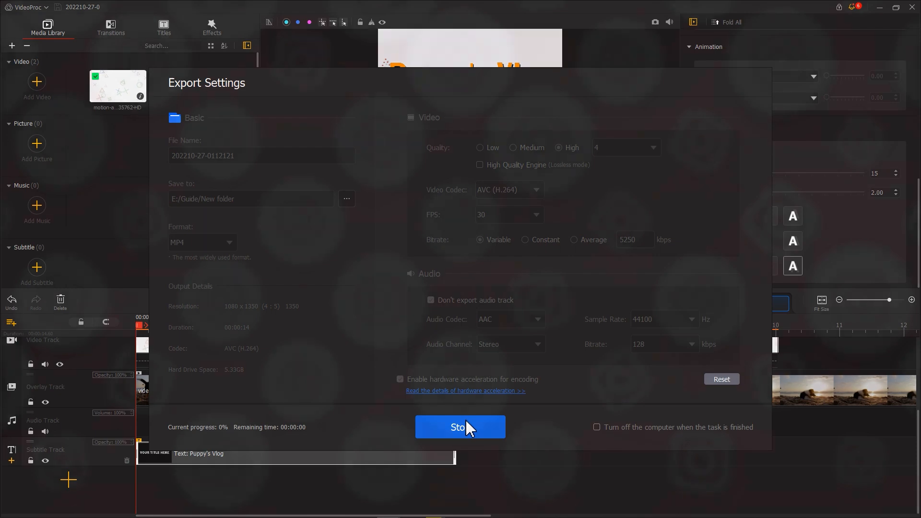
click(460, 427)
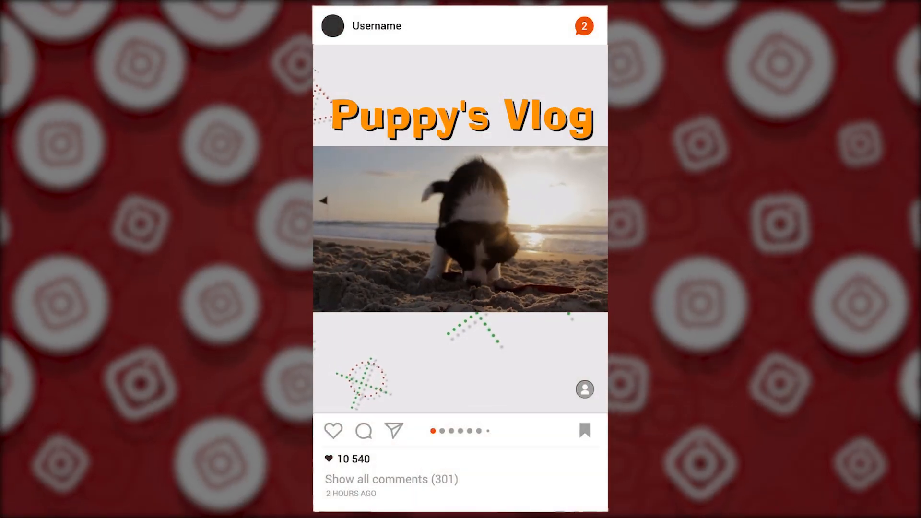